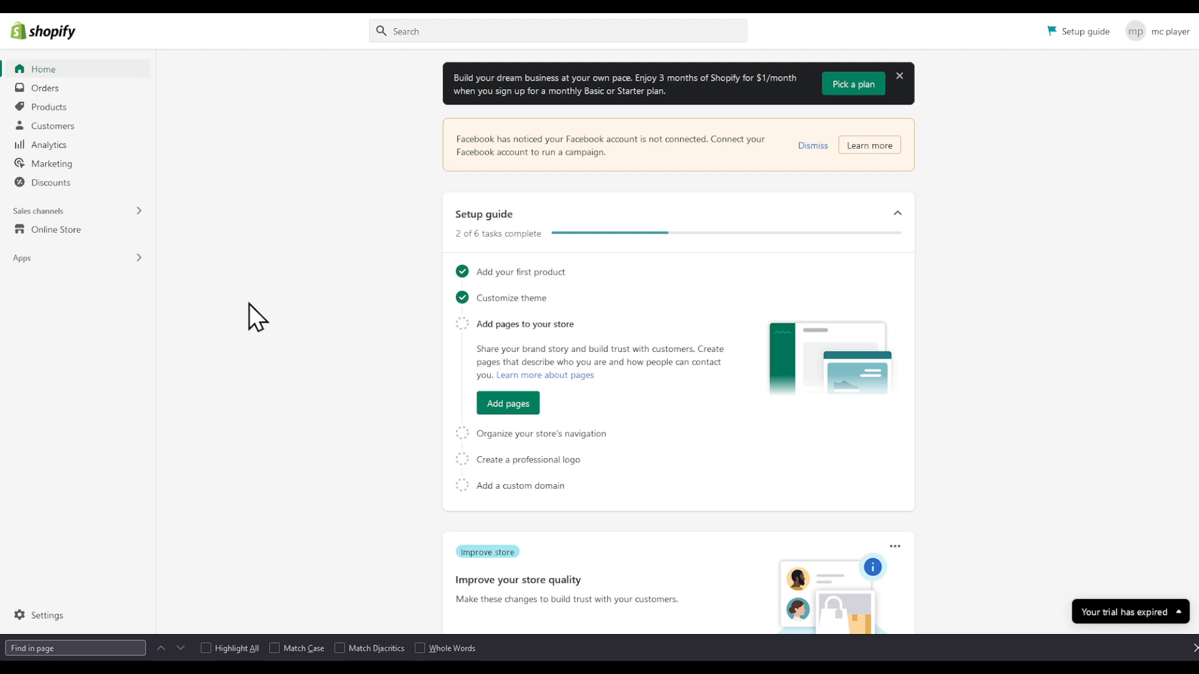
pyautogui.moveTo(325, 318)
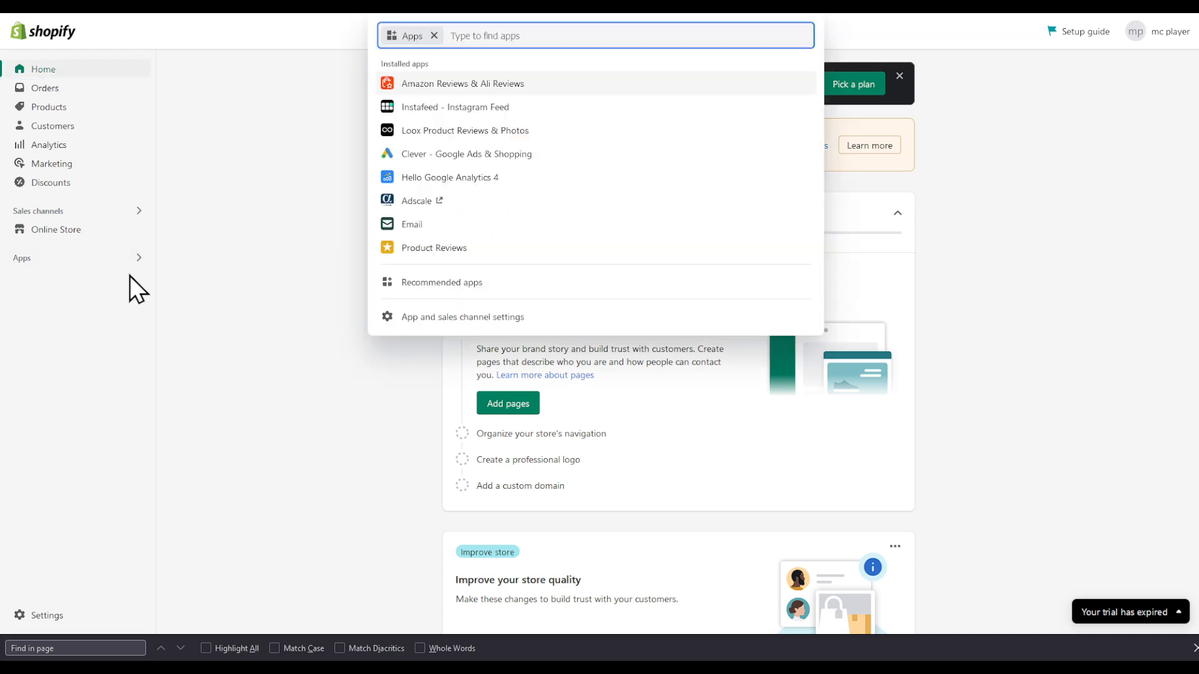
pyautogui.moveTo(266, 277)
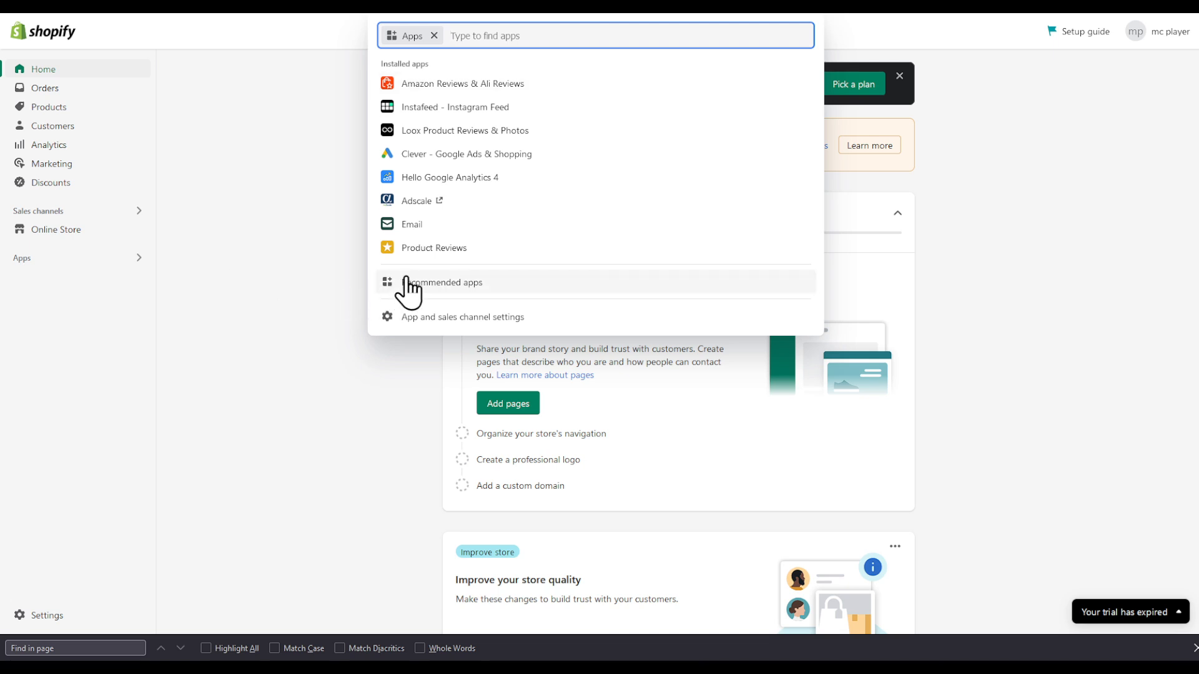
# - Glance at the recommended apps, then search the admin for 'Manage private'
pyautogui.click(445, 282)
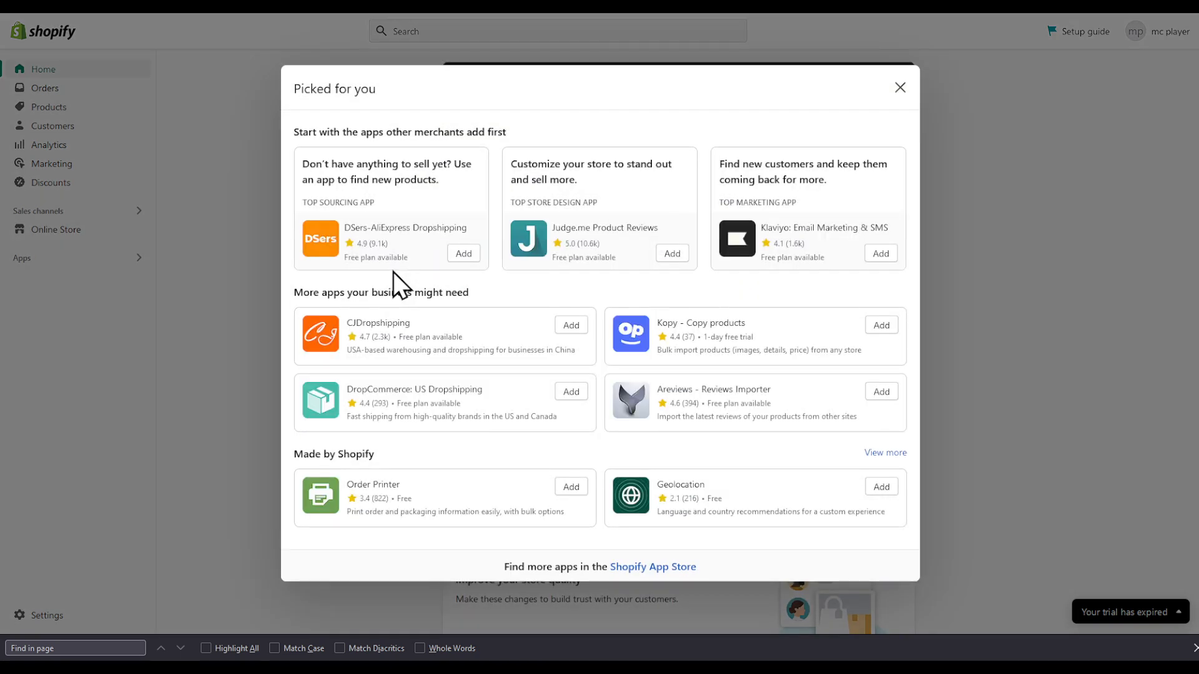
pyautogui.click(901, 87)
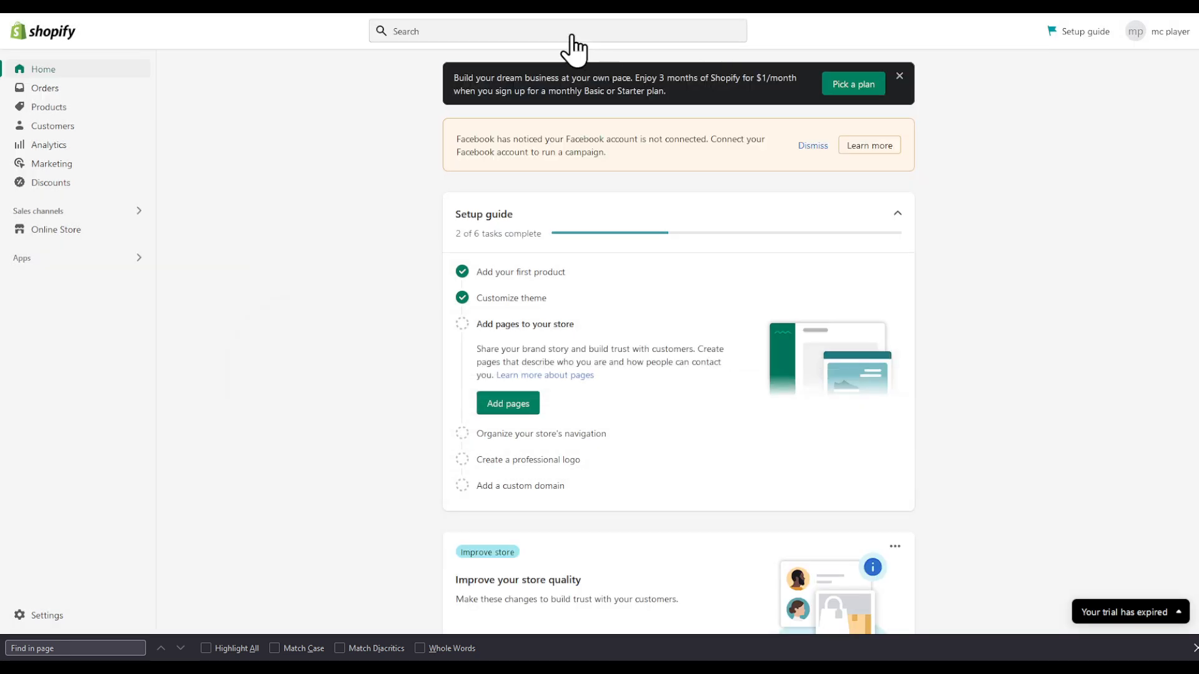
pyautogui.write('Manage')
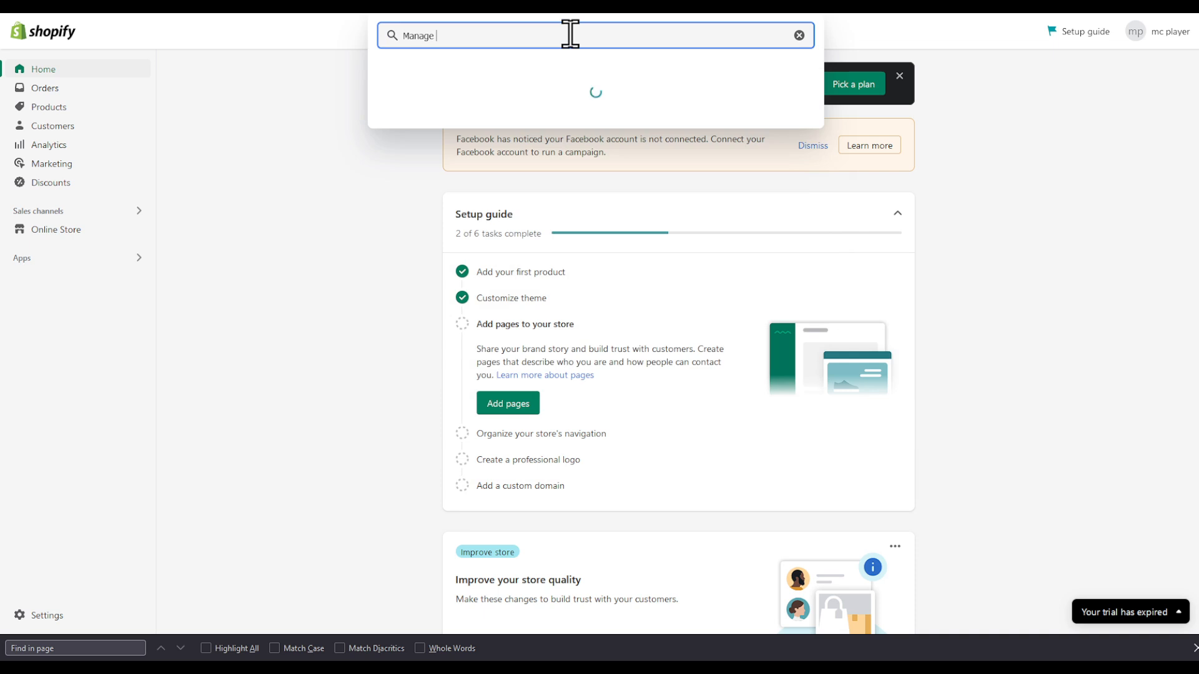
pyautogui.write('private')
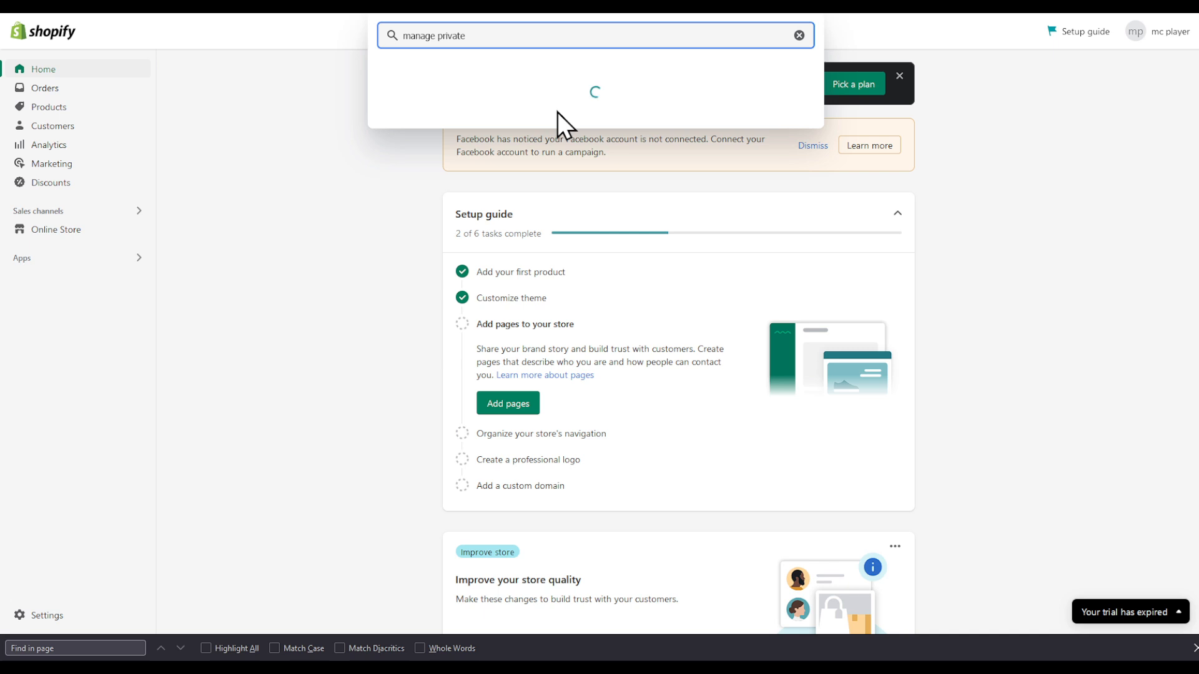
# - Clear the search and go to Settings > Apps and sales channels listing the 11 installed apps
pyautogui.click(799, 35)
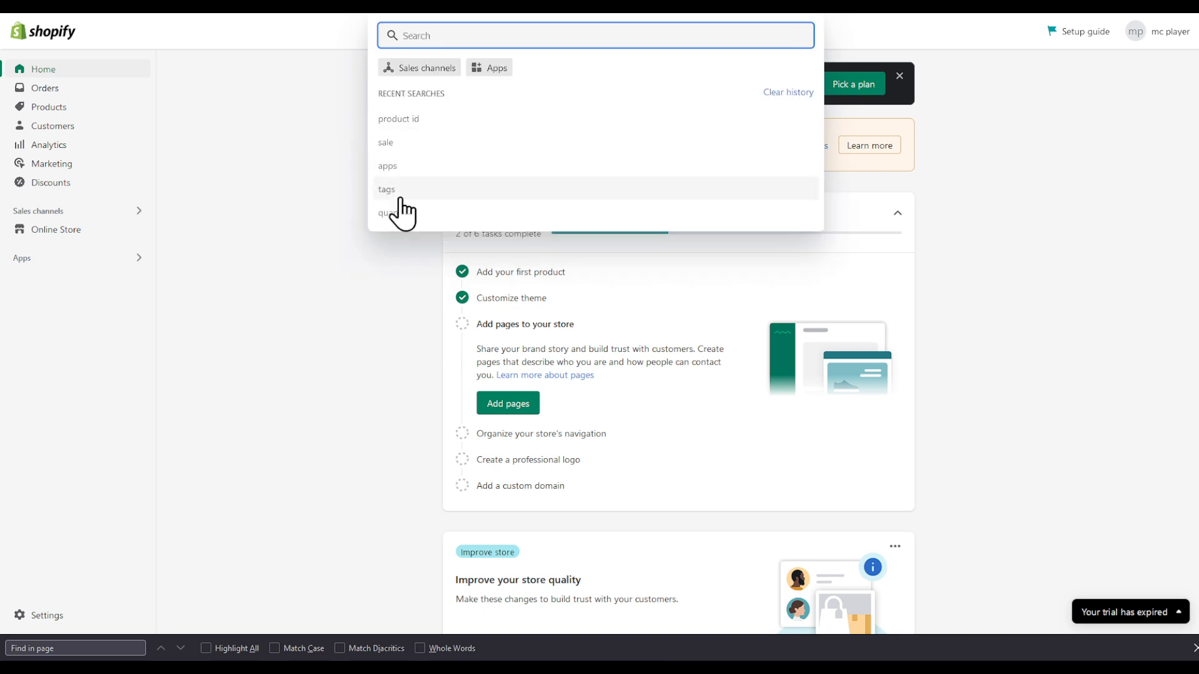
pyautogui.click(46, 614)
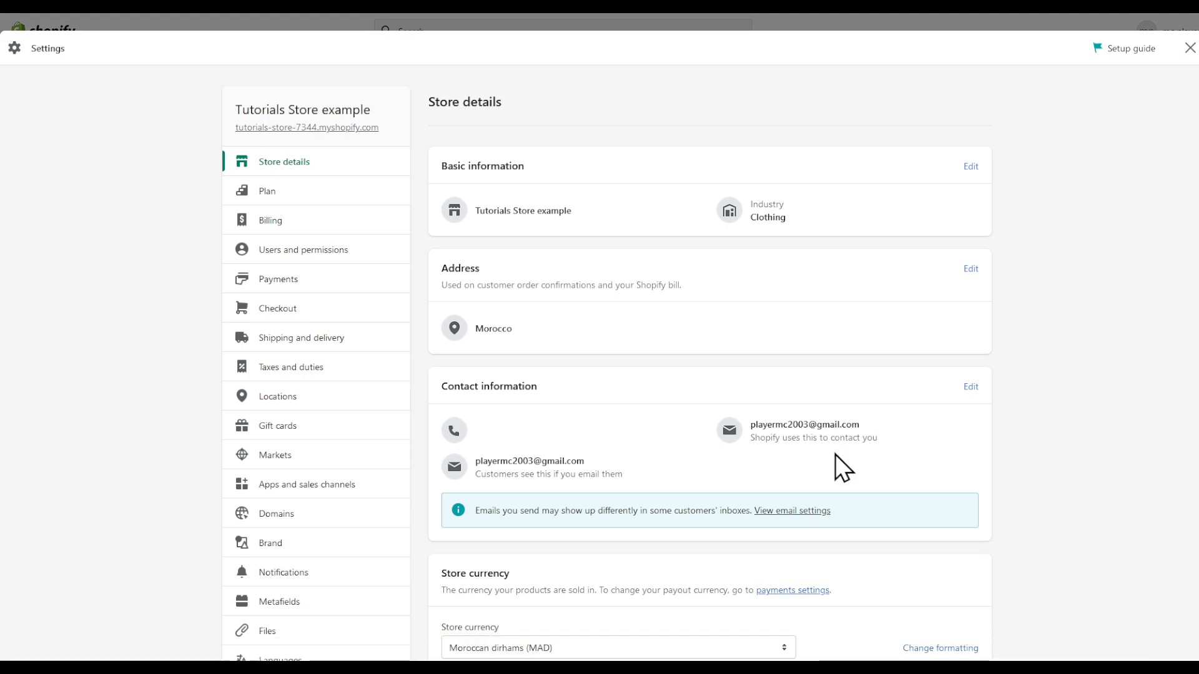
pyautogui.moveTo(289, 495)
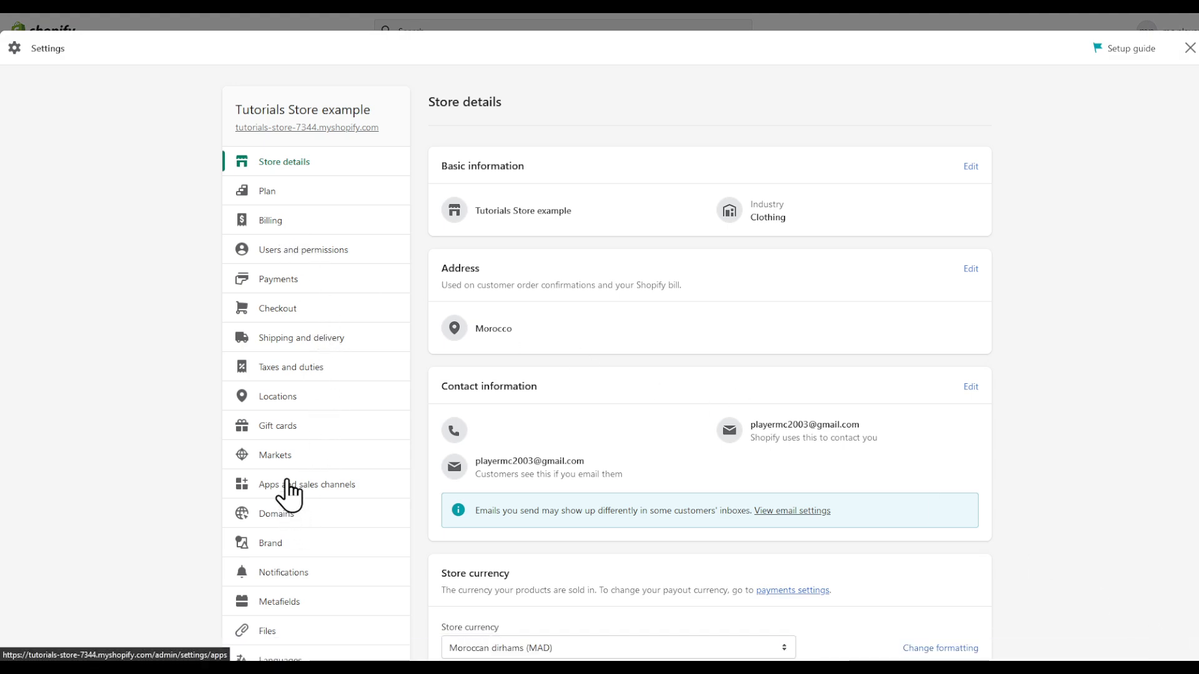
pyautogui.click(308, 485)
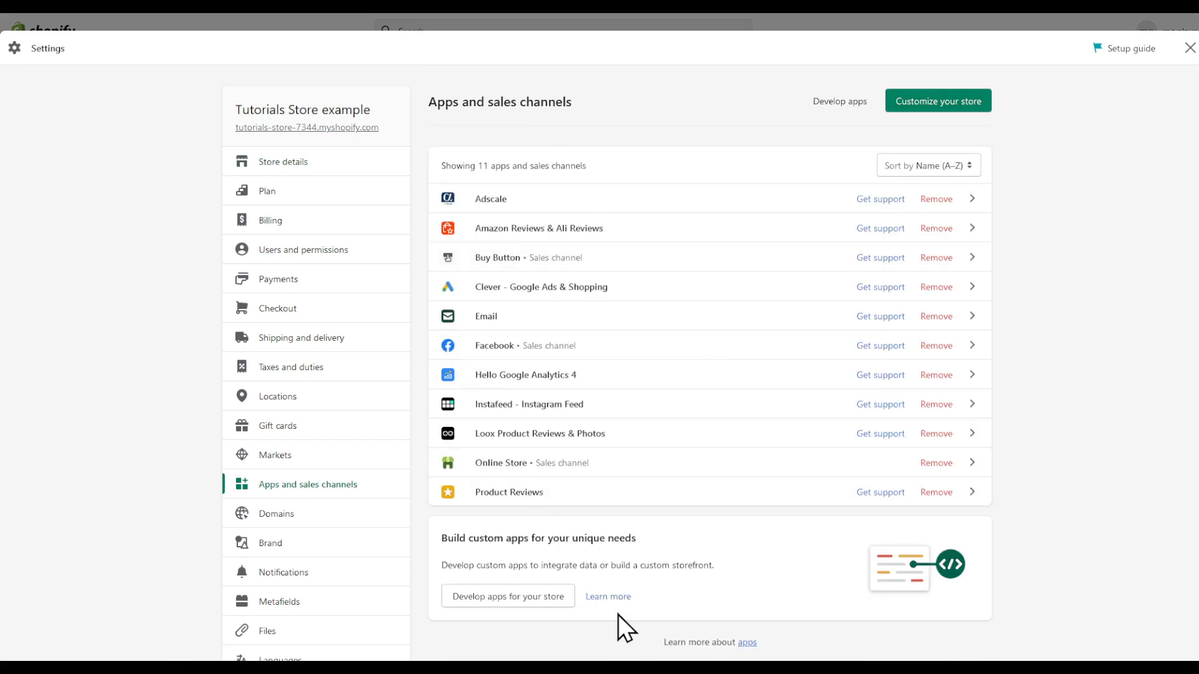
pyautogui.scroll(-3)
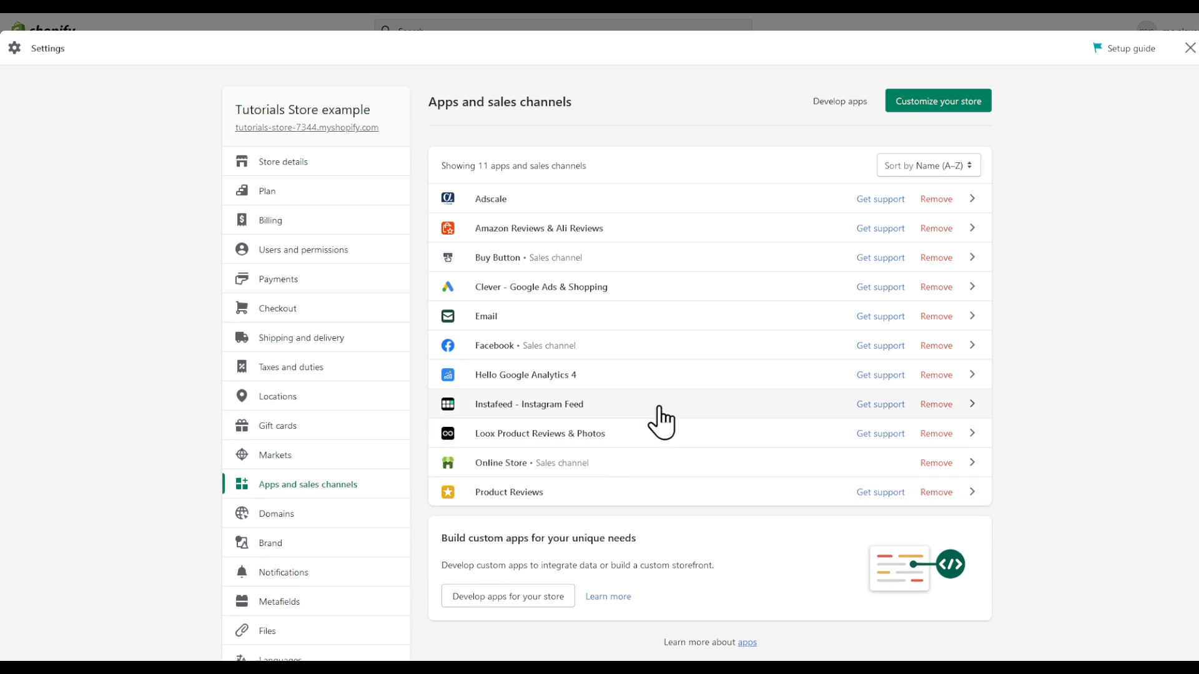
pyautogui.moveTo(1178, 83)
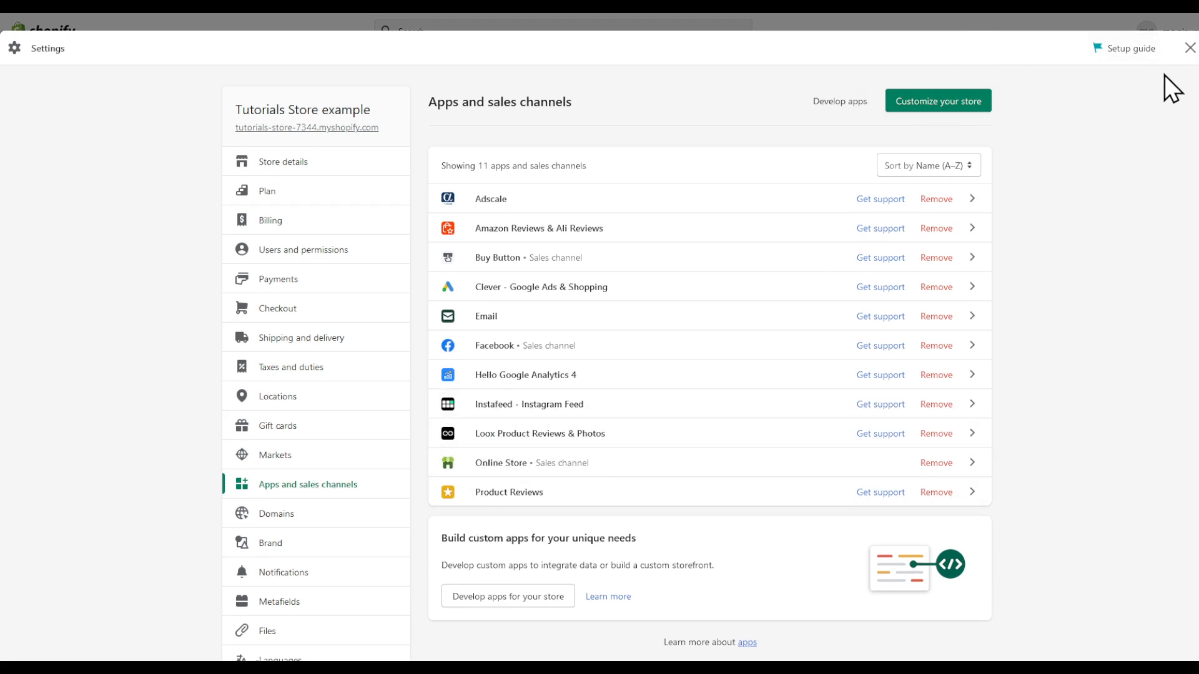
# - Leave Settings, dismiss recommended apps, and filter the admin search to Apps
pyautogui.click(1190, 47)
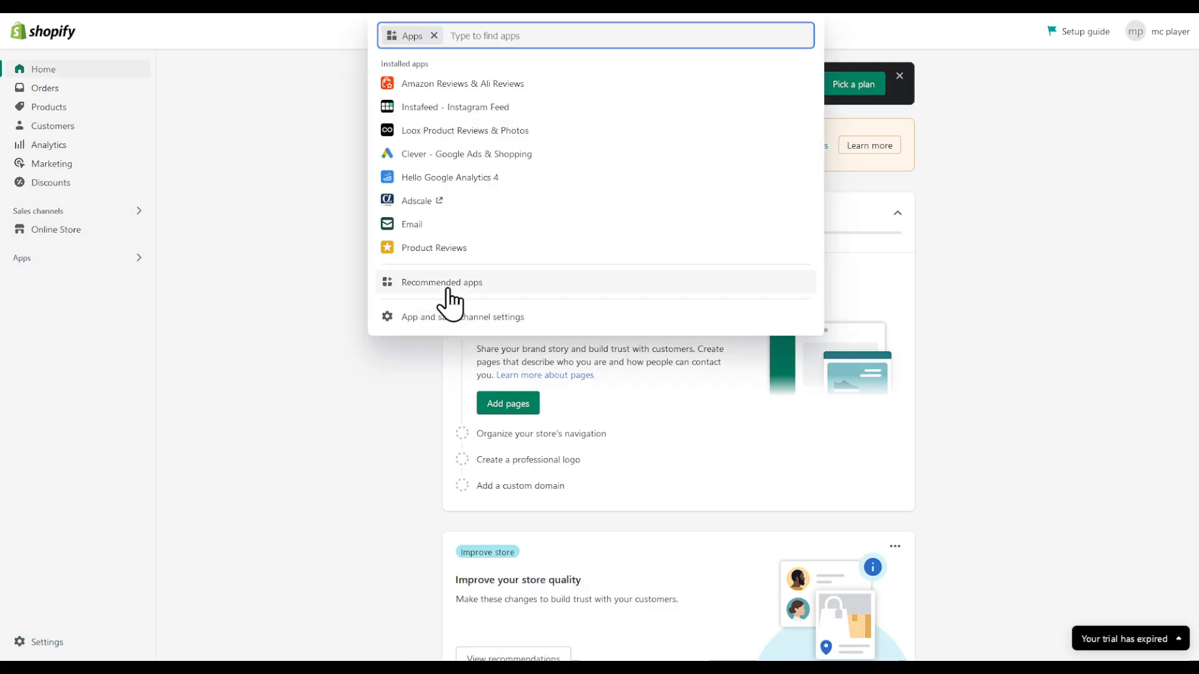
pyautogui.click(441, 282)
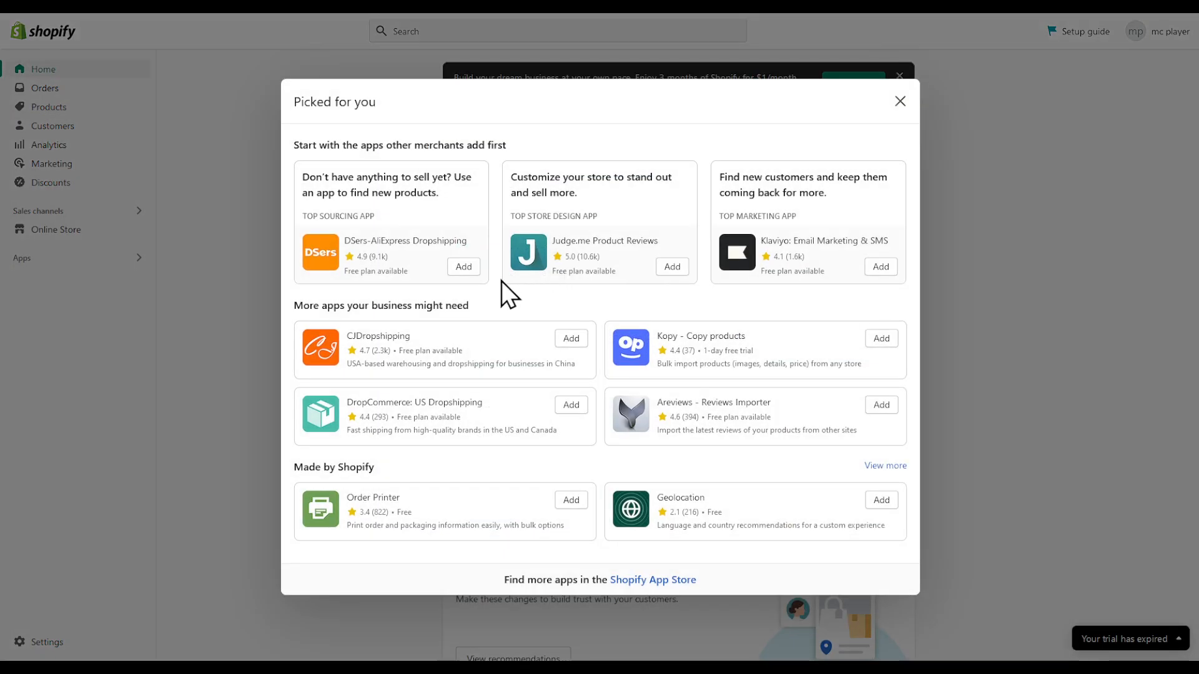
pyautogui.click(900, 100)
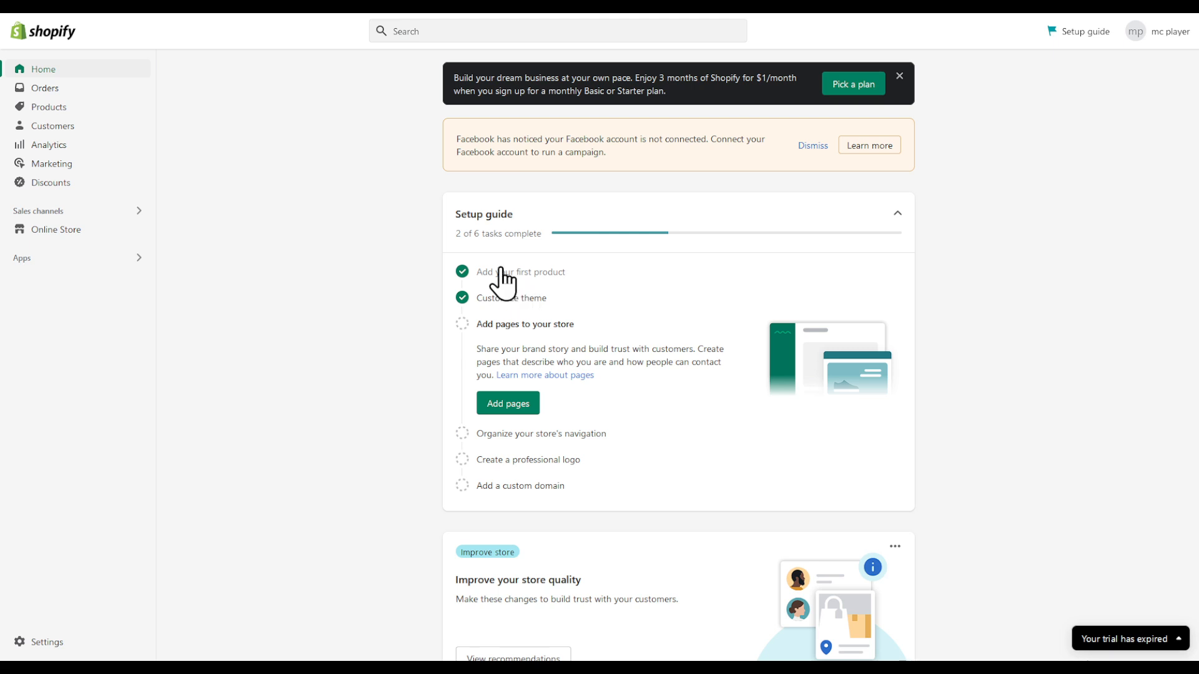
pyautogui.click(557, 30)
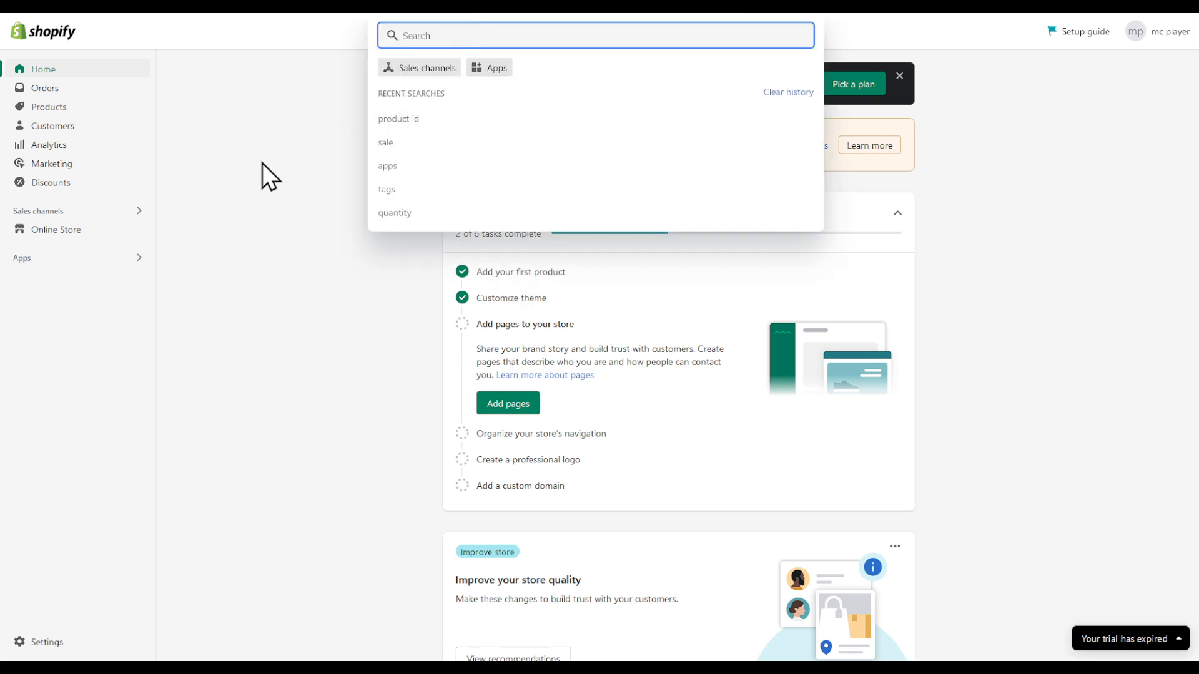
pyautogui.click(489, 68)
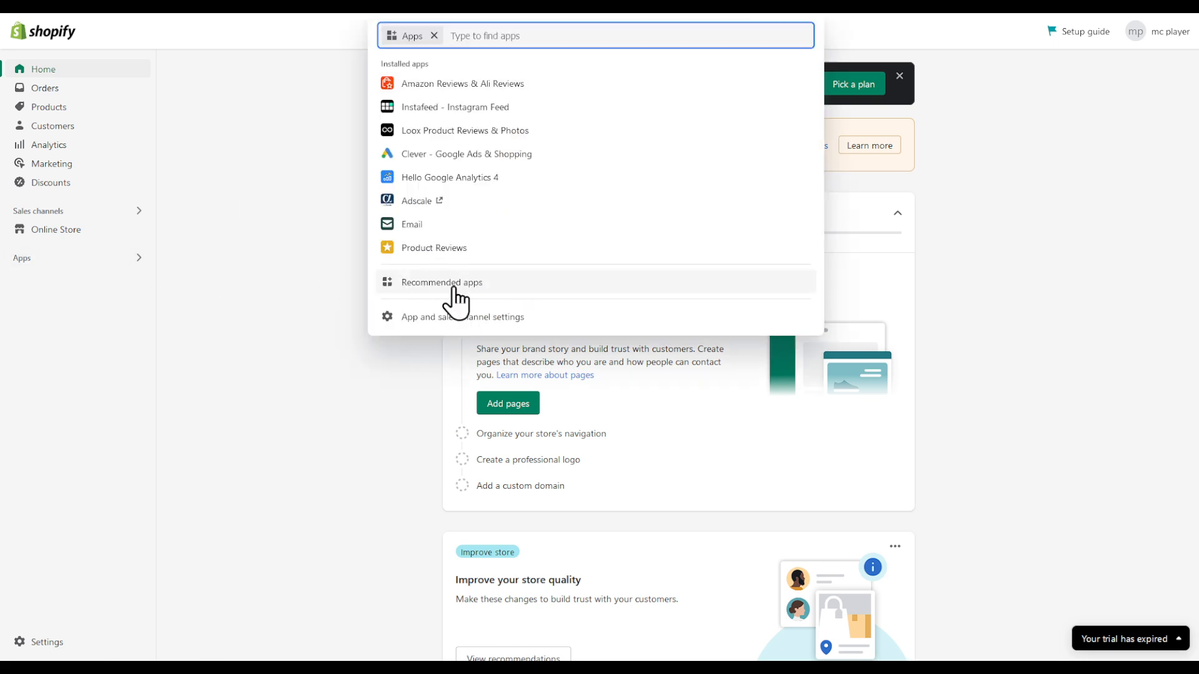
# - From Apps and sales channels, confirm allowing custom app development on the store
pyautogui.click(461, 316)
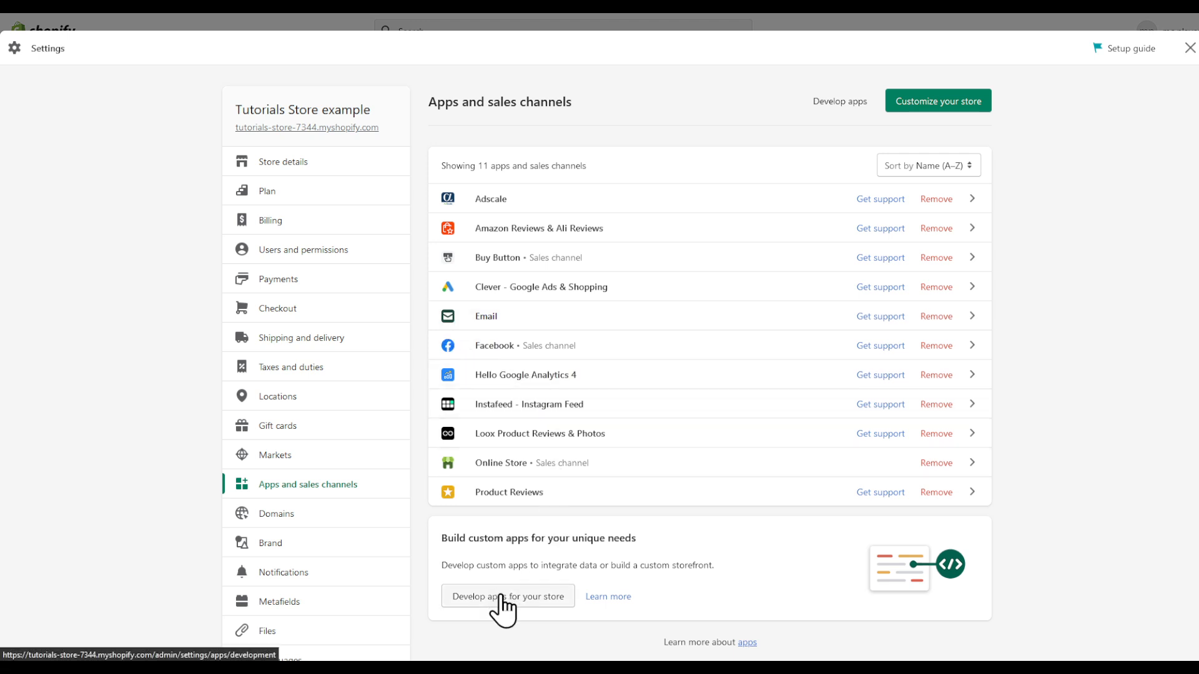
pyautogui.click(507, 597)
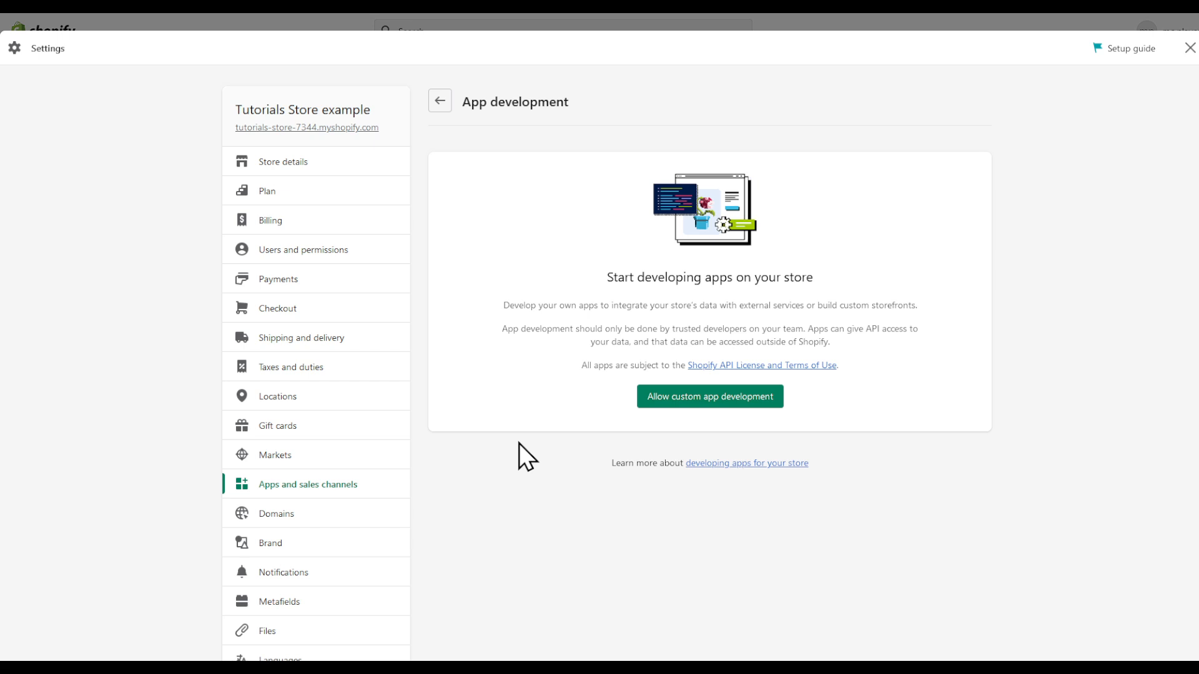
pyautogui.moveTo(709, 395)
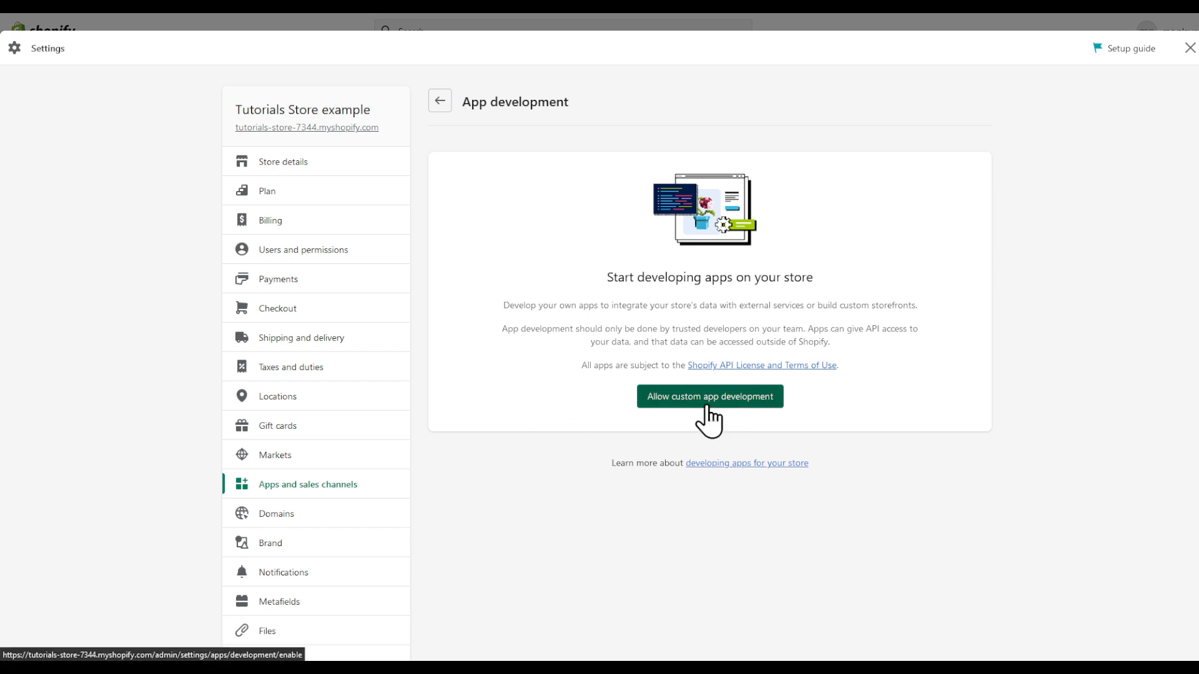
pyautogui.click(708, 396)
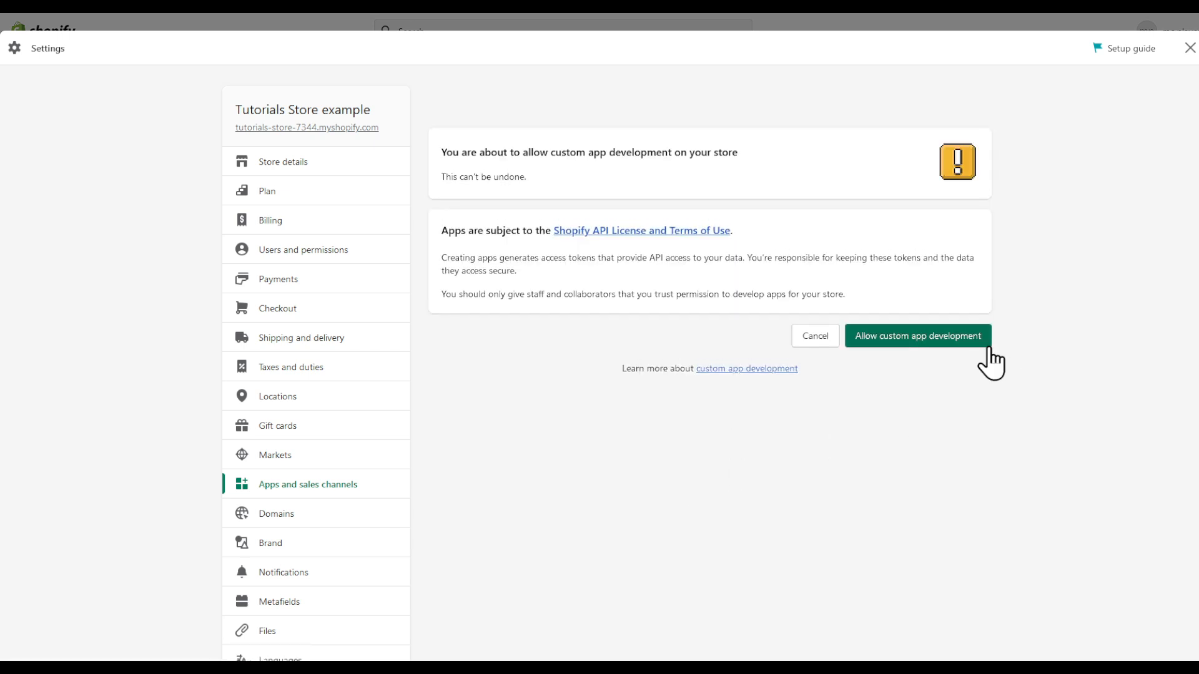
pyautogui.click(916, 336)
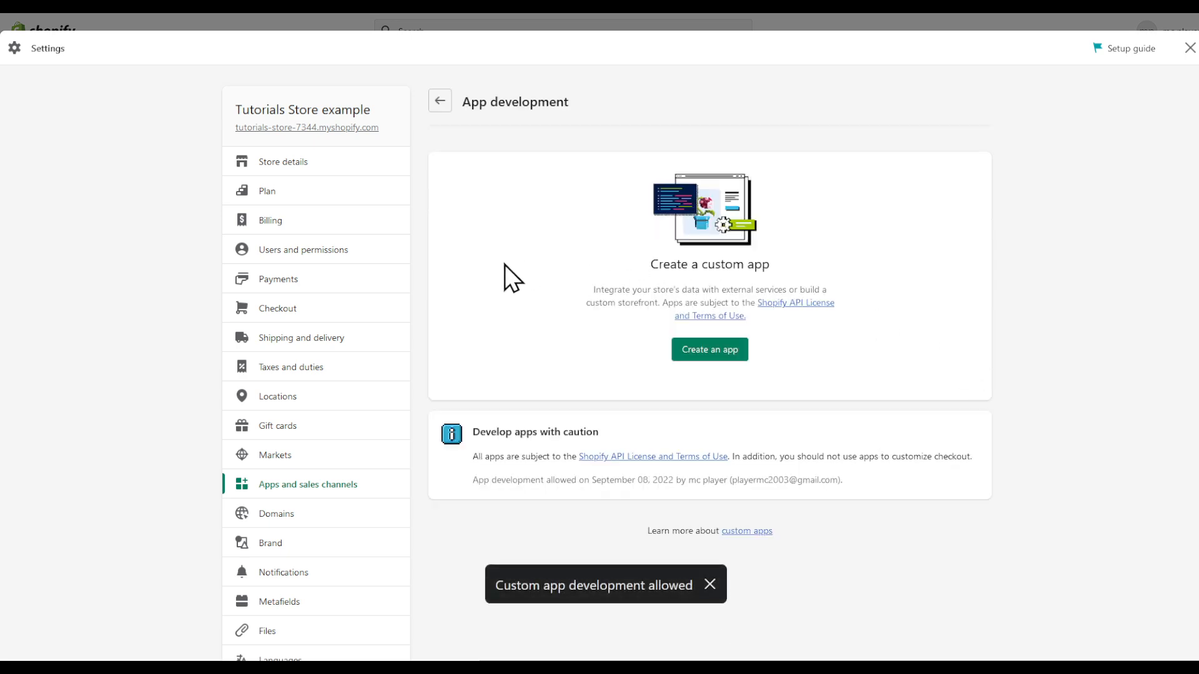
pyautogui.moveTo(728, 466)
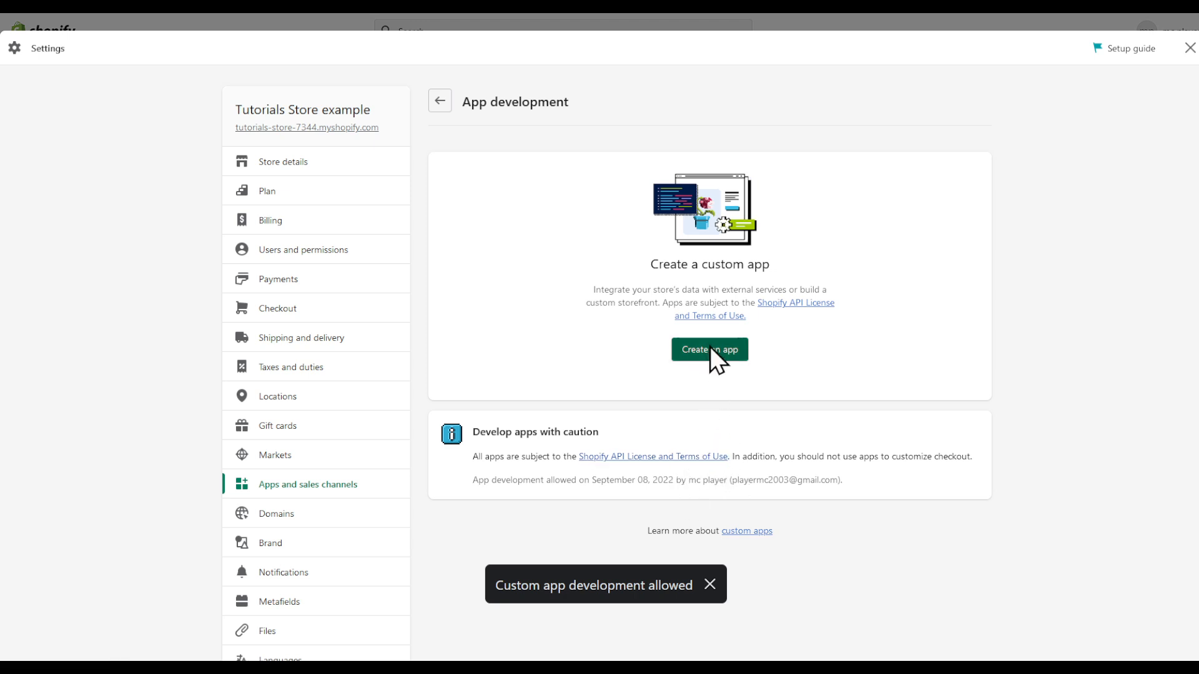
# - Create the custom app 'mple app' and view its API key and secret key under API credentials
pyautogui.click(709, 350)
pyautogui.write('mple app')
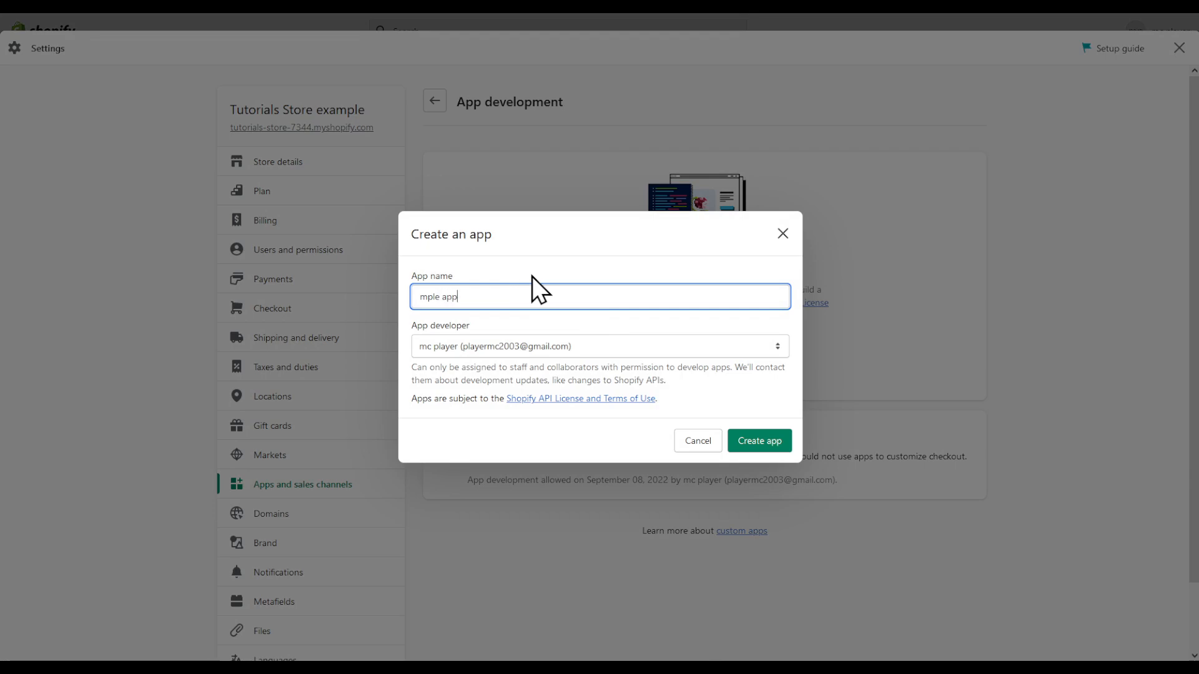
pyautogui.click(758, 441)
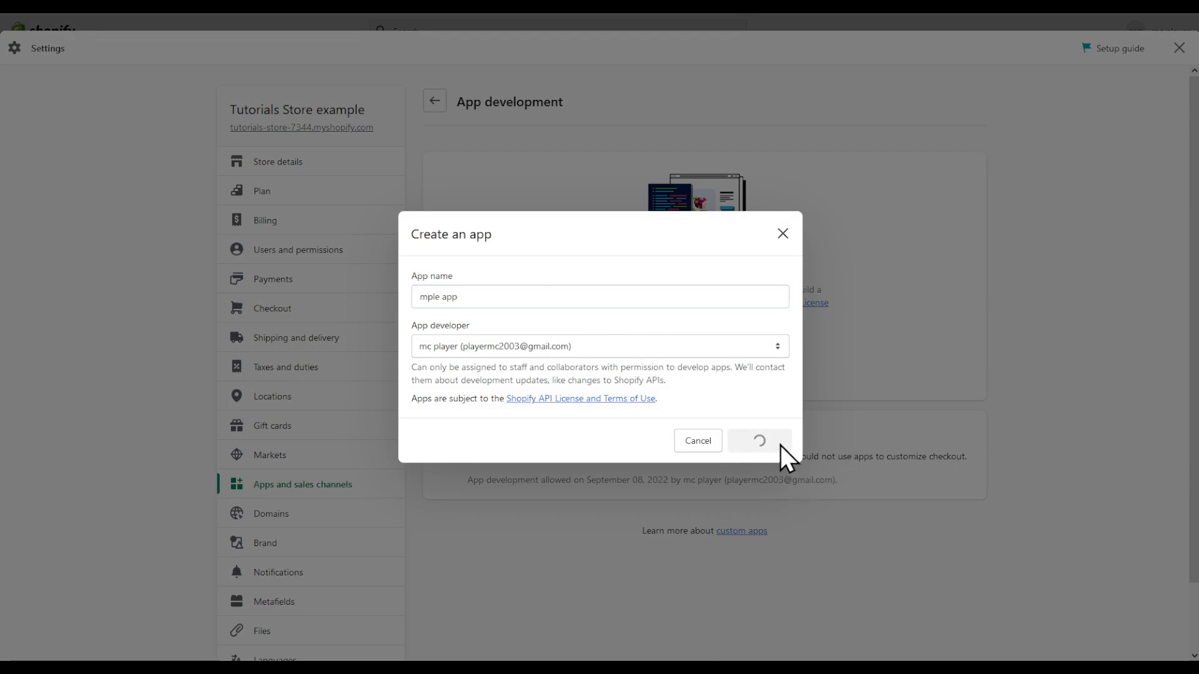
pyautogui.click(758, 441)
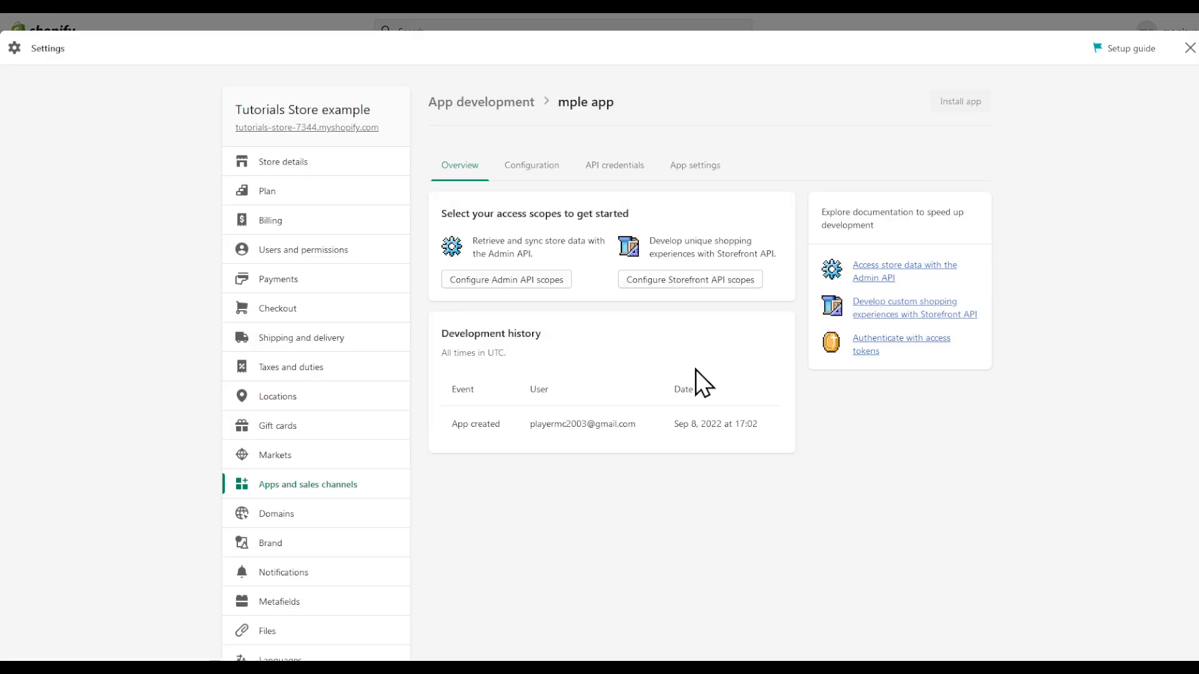
pyautogui.moveTo(574, 429)
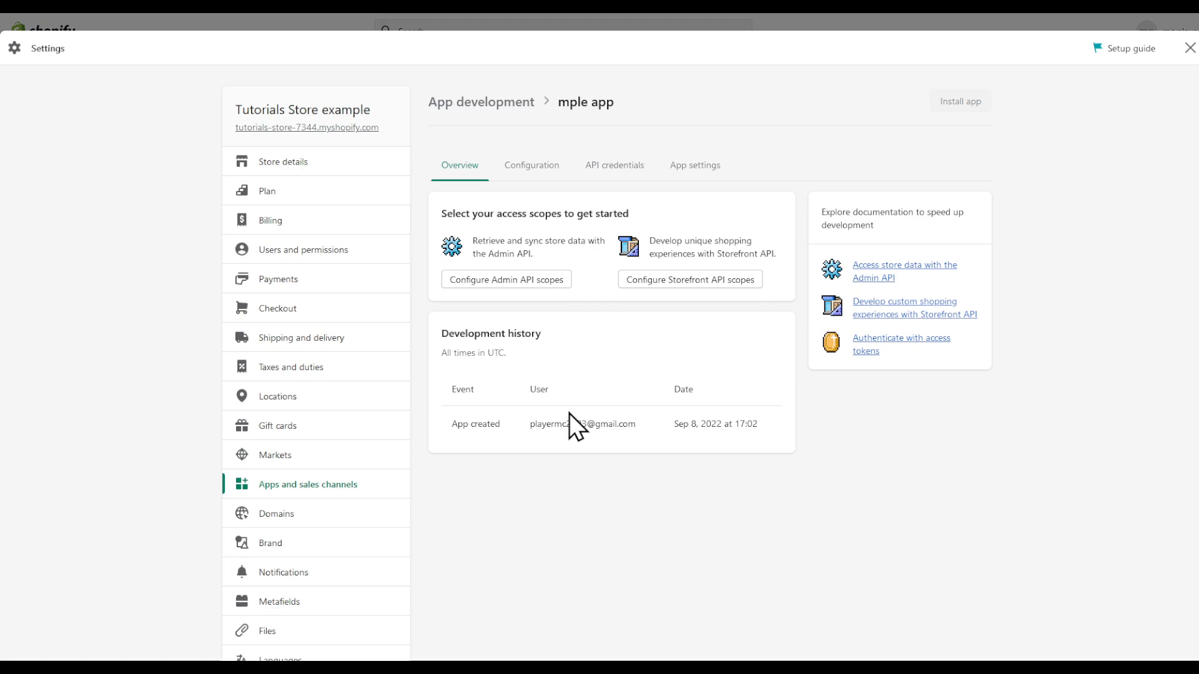
pyautogui.click(615, 165)
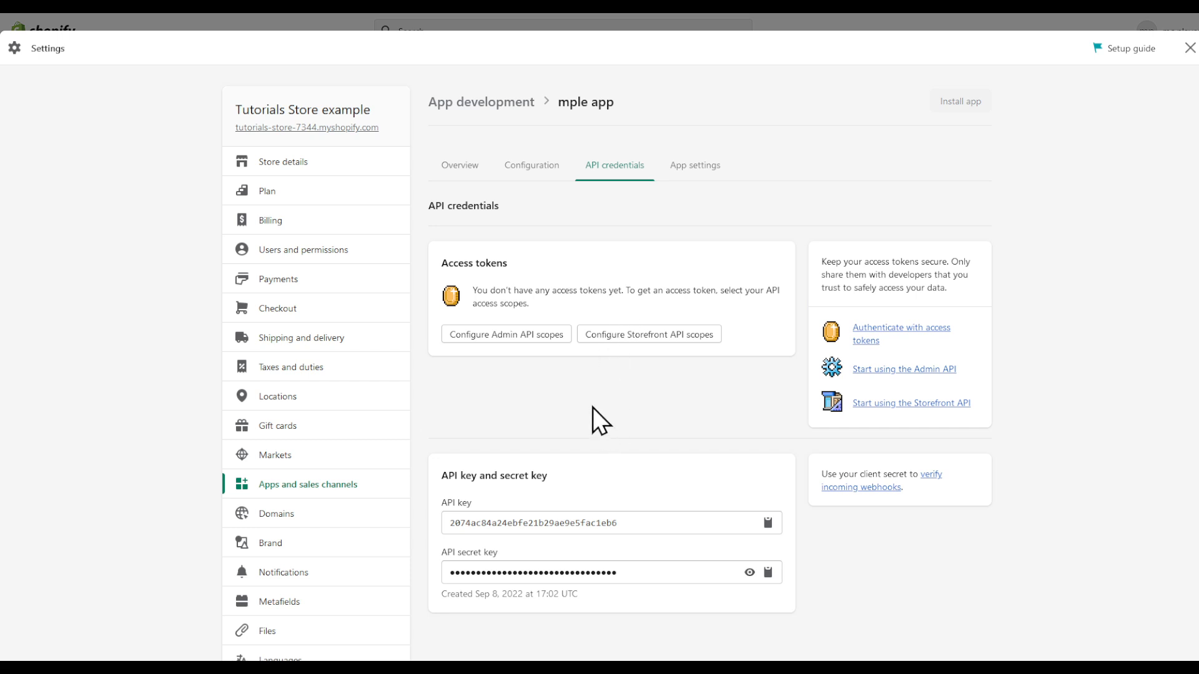
pyautogui.scroll(-3)
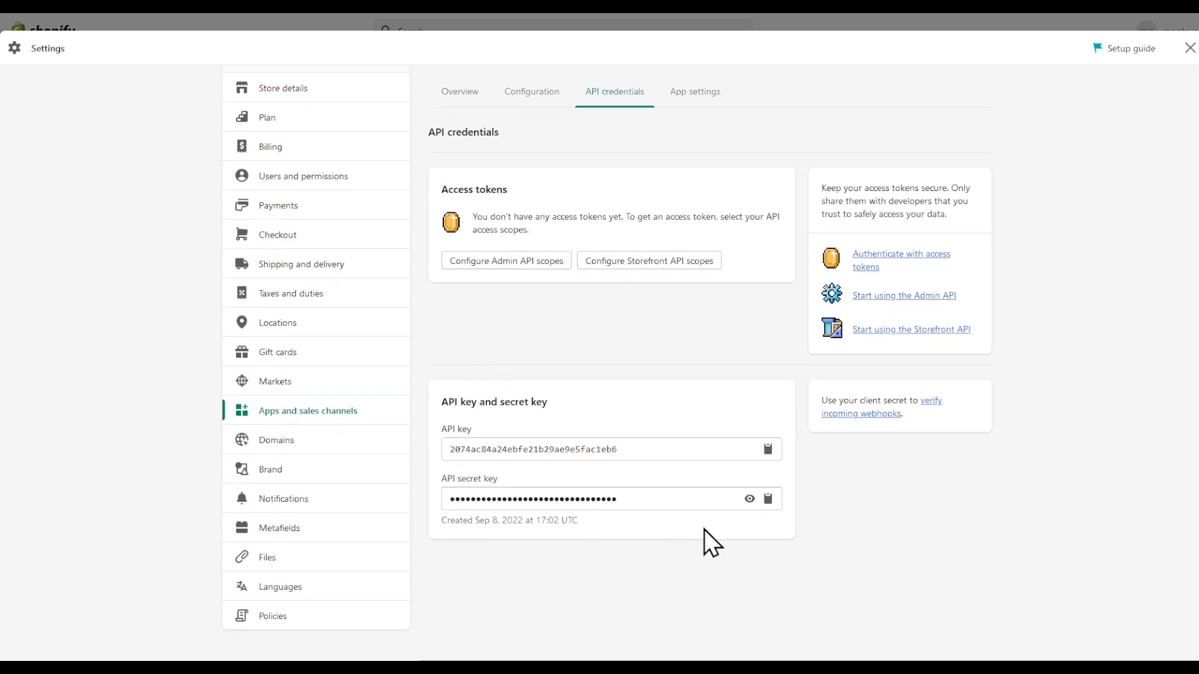
pyautogui.moveTo(618, 427)
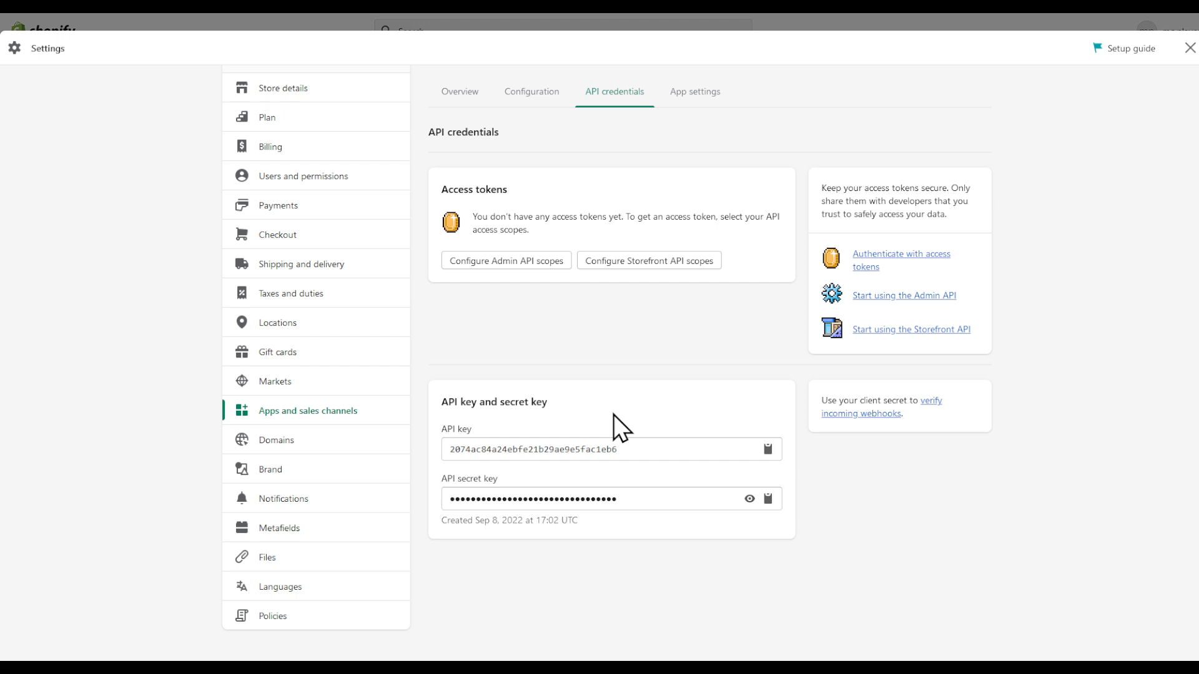
pyautogui.moveTo(506, 260)
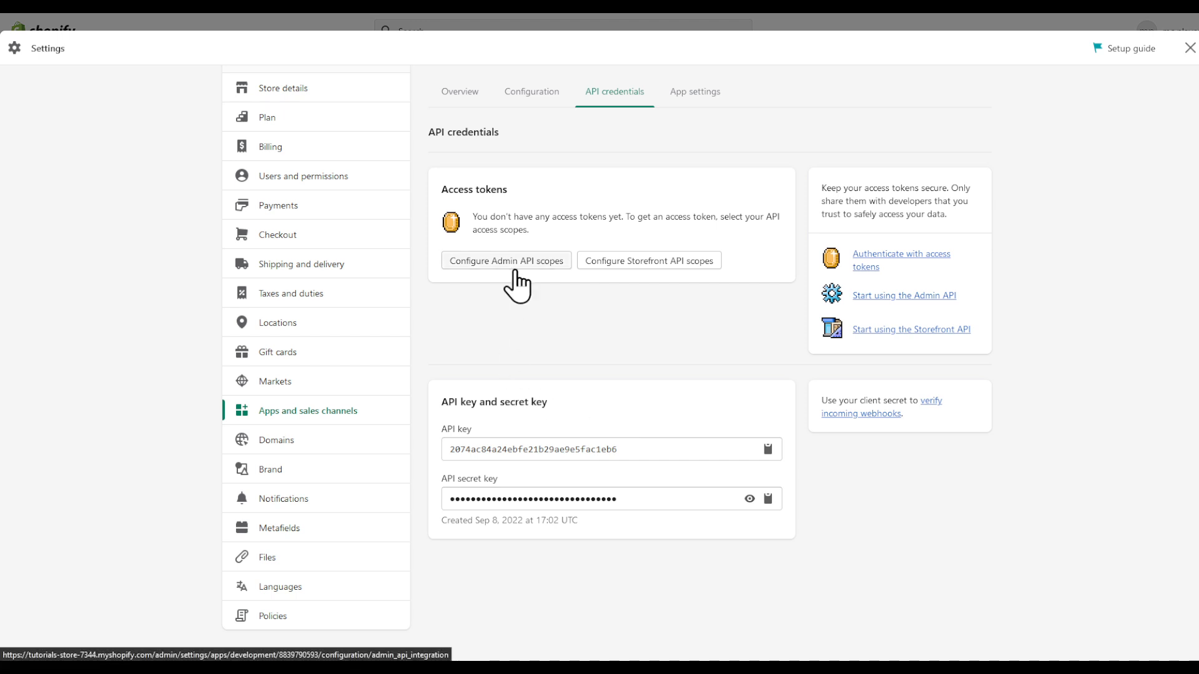
# - Configure Admin API scopes with read_analytics ticked and save the configuration
pyautogui.click(506, 260)
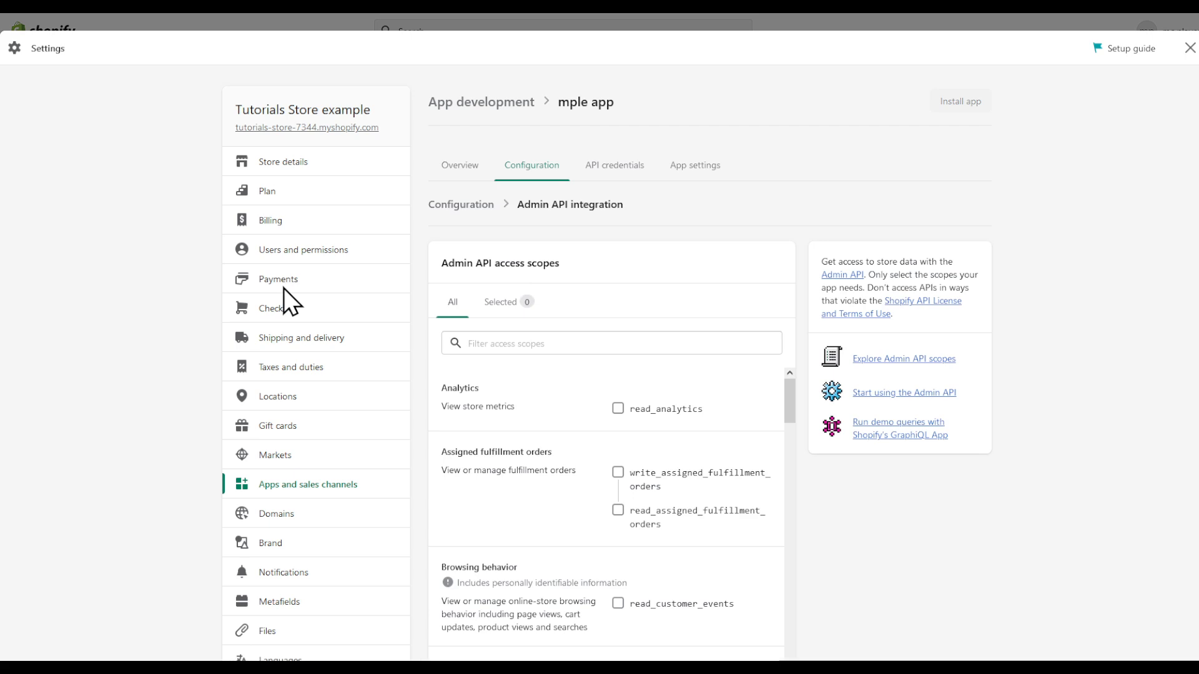
pyautogui.moveTo(626, 446)
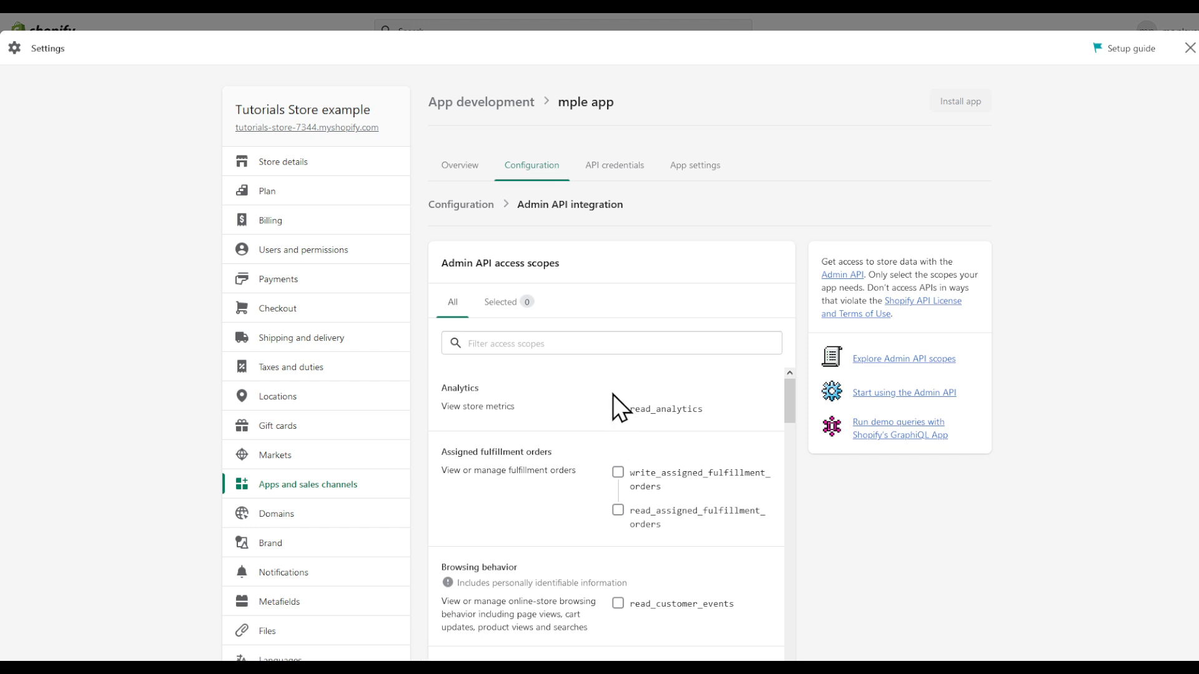
pyautogui.moveTo(618, 417)
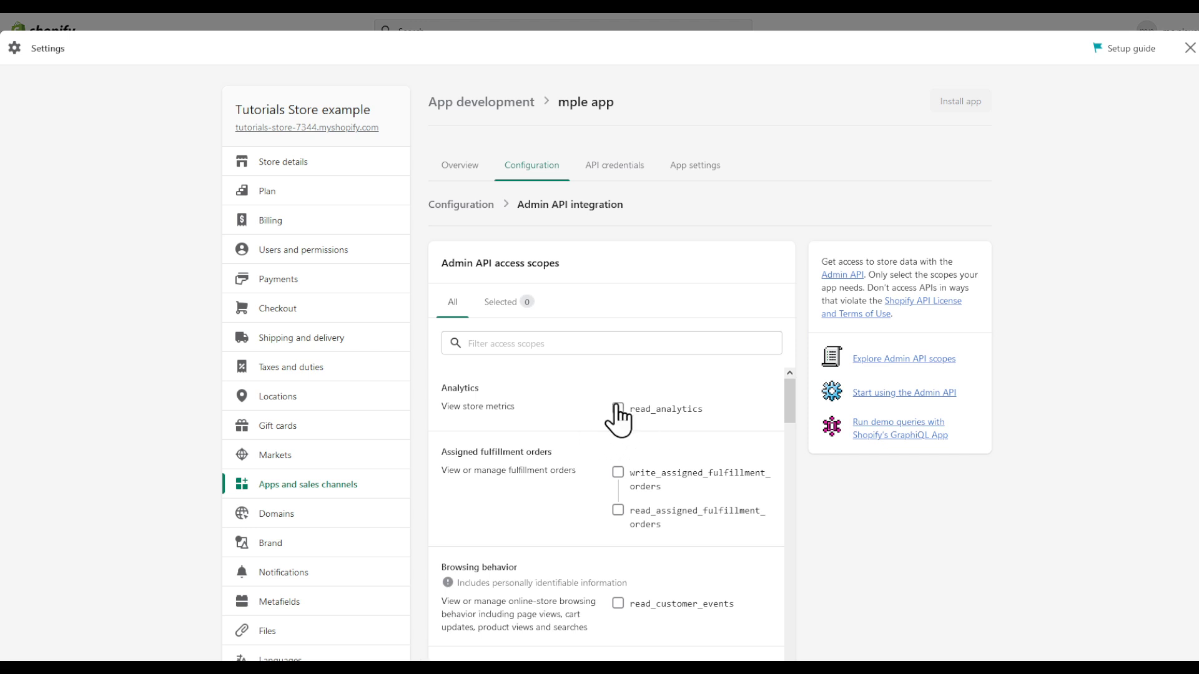
pyautogui.click(618, 409)
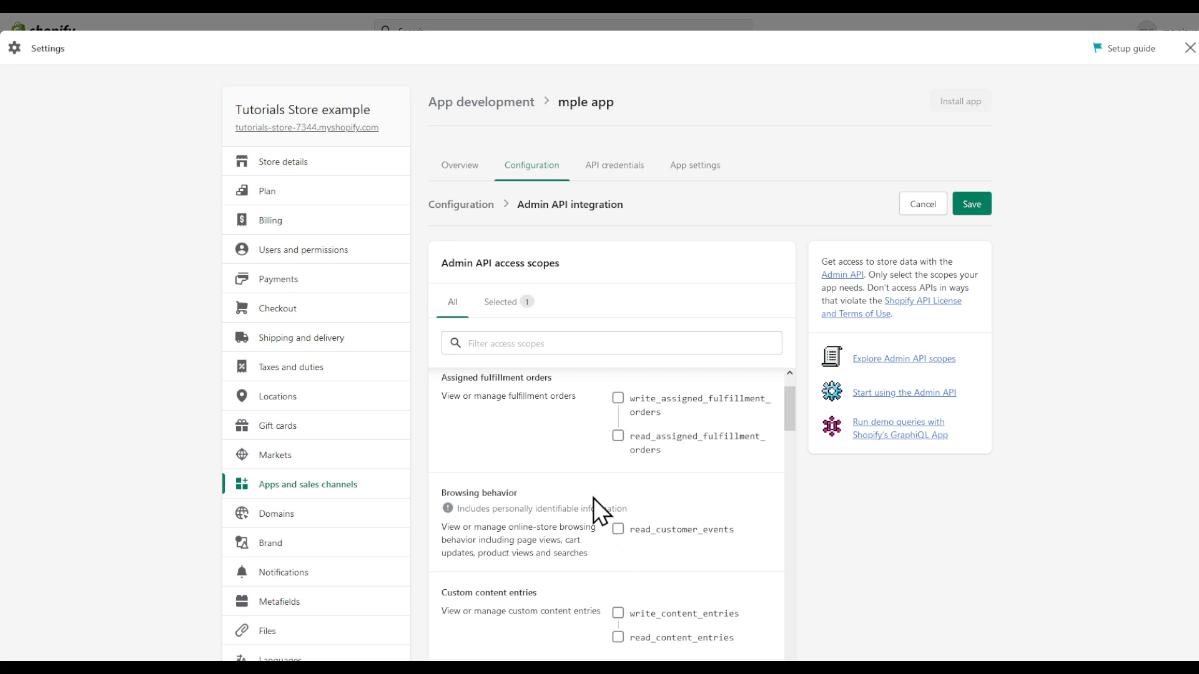
pyautogui.scroll(-3)
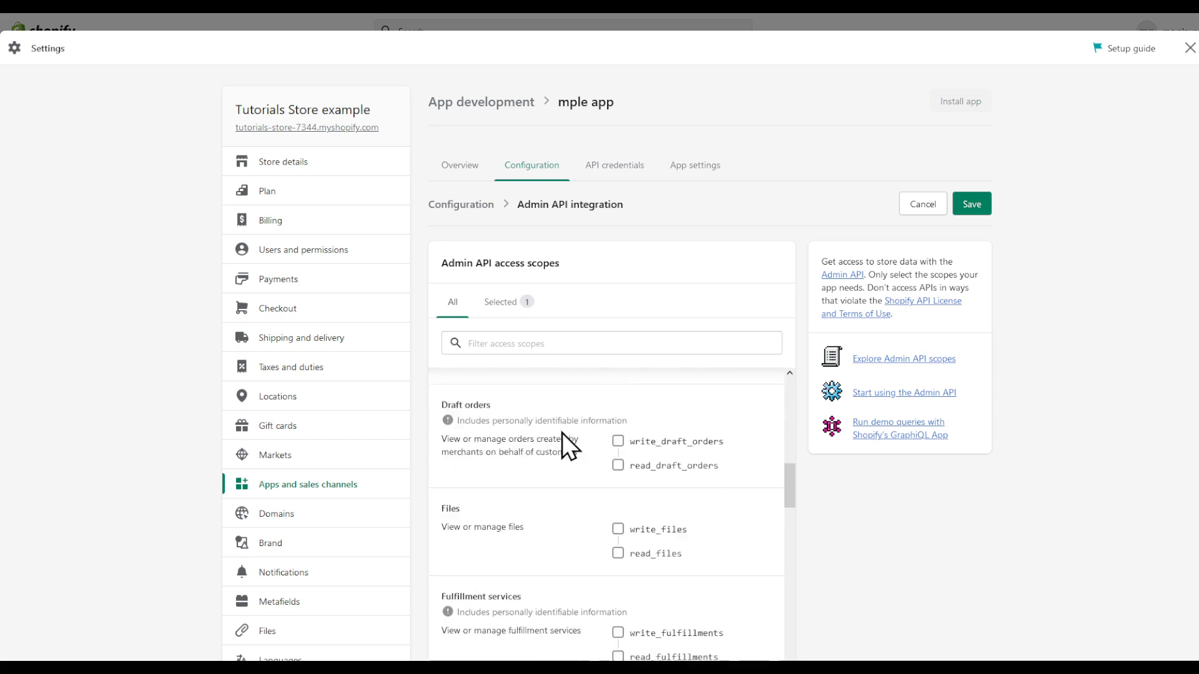
pyautogui.scroll(-3)
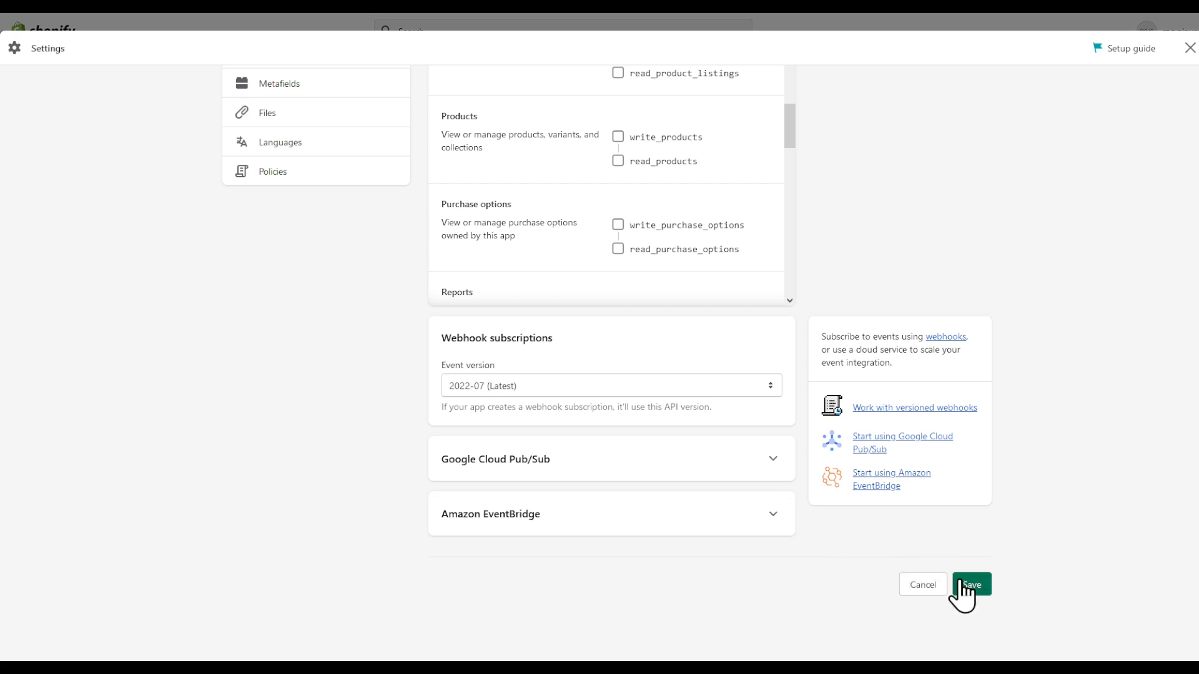
pyautogui.click(972, 584)
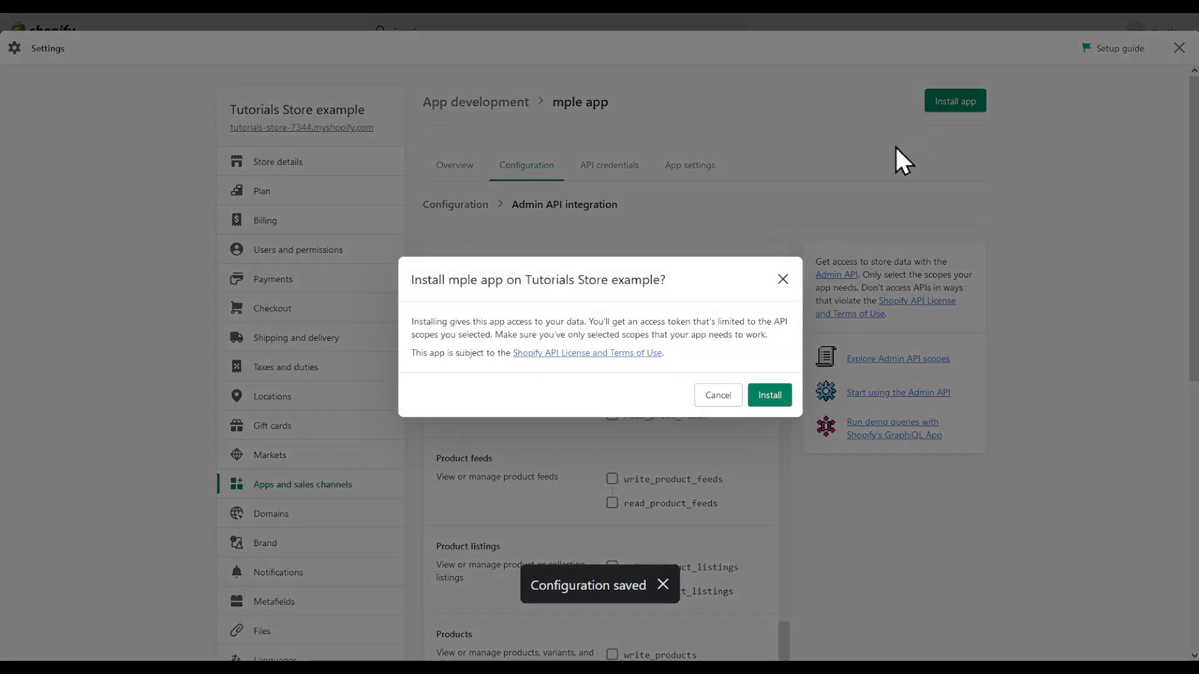
# - Confirm the install so the Admin API access token appears with the API keys
pyautogui.click(770, 396)
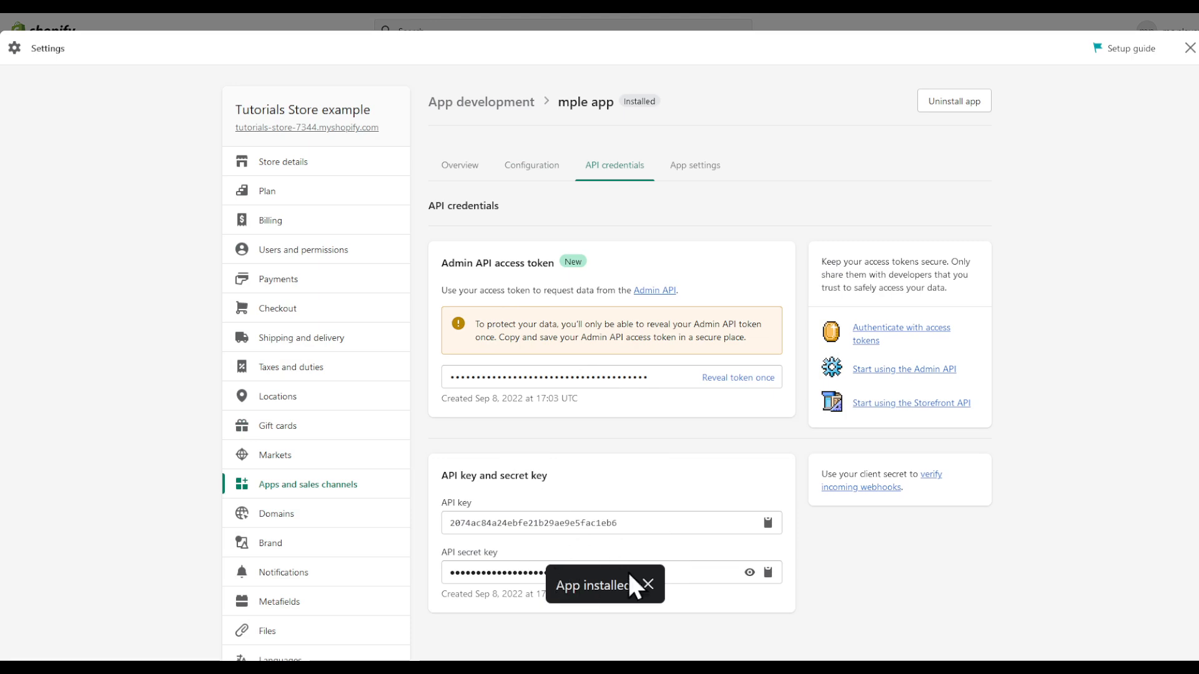
pyautogui.moveTo(442, 270)
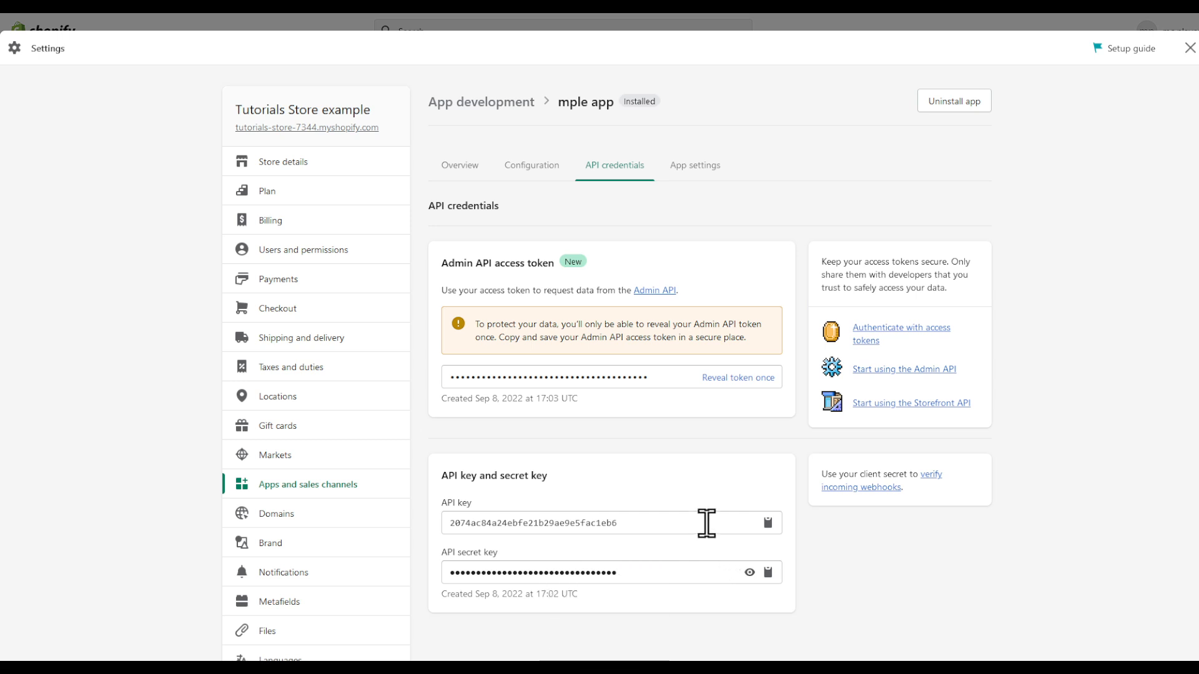
pyautogui.moveTo(709, 509)
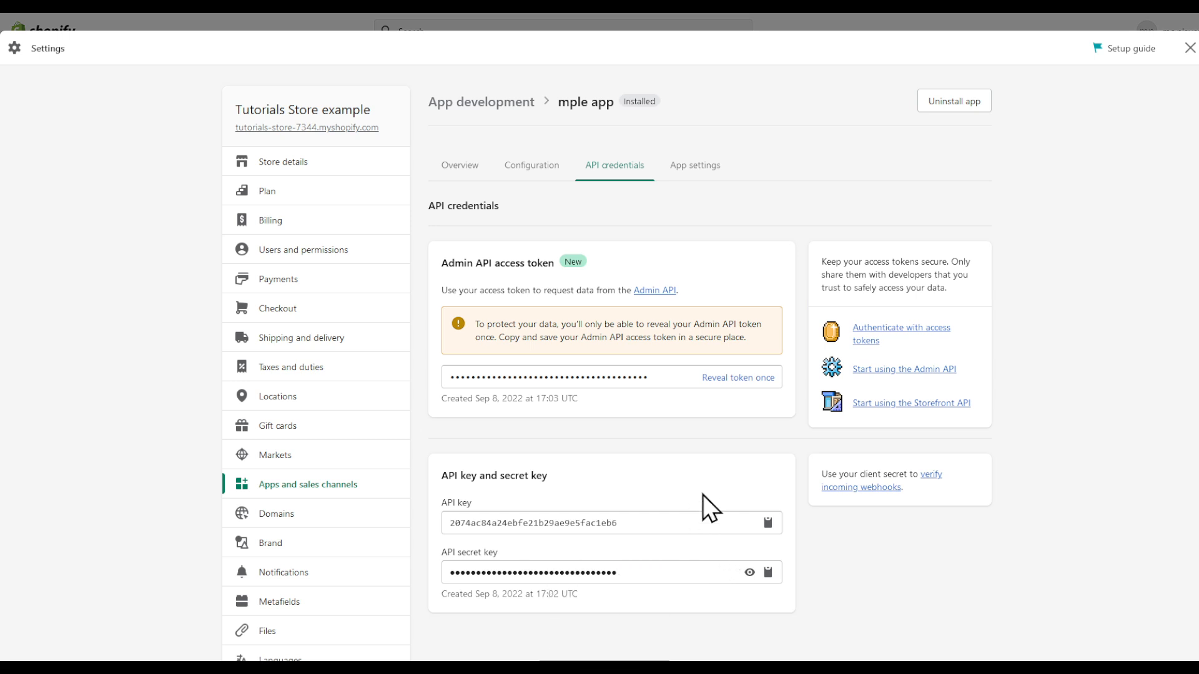